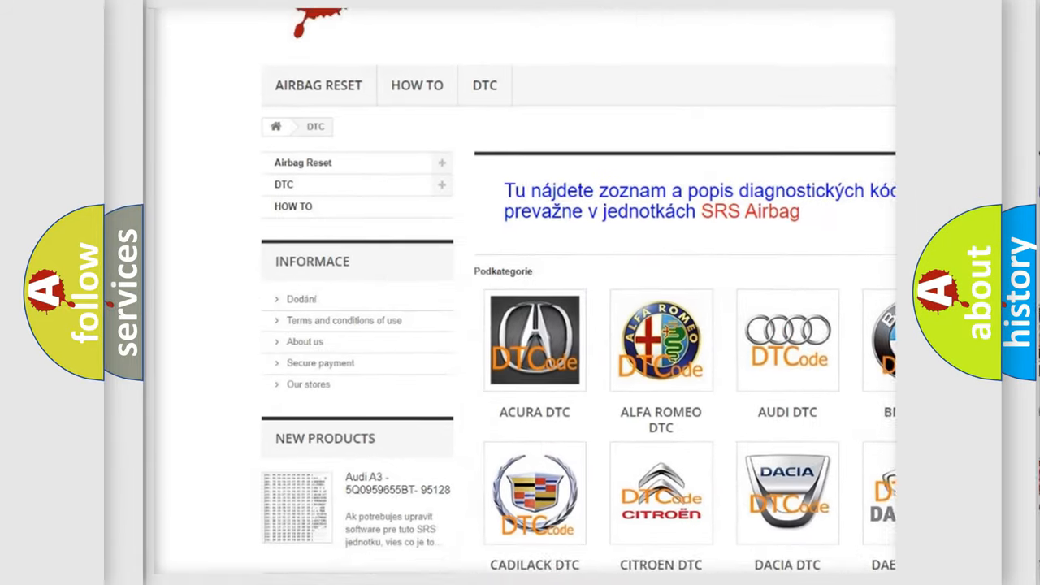
pyautogui.scroll(-3)
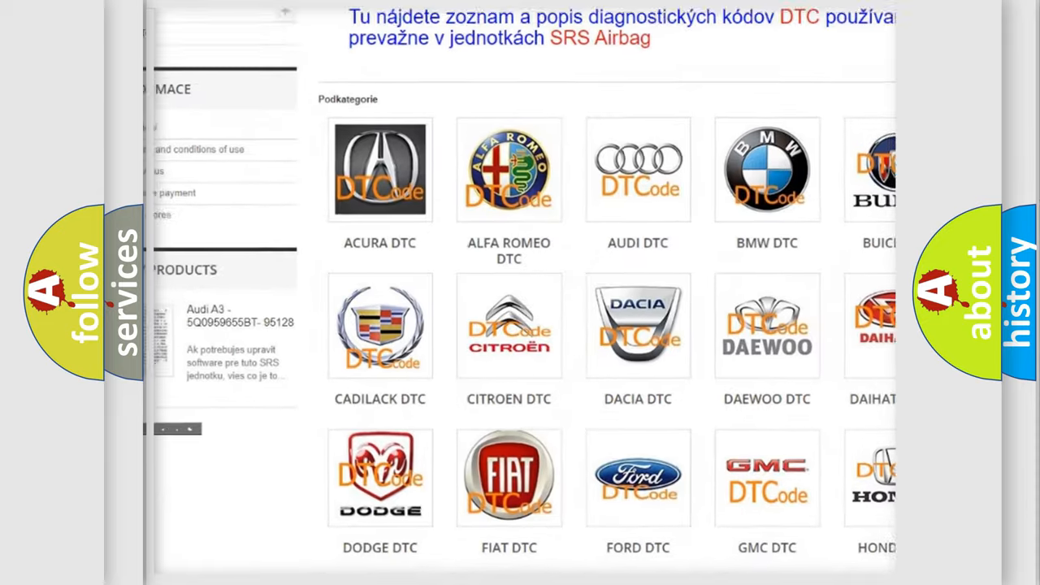
pyautogui.scroll(-3)
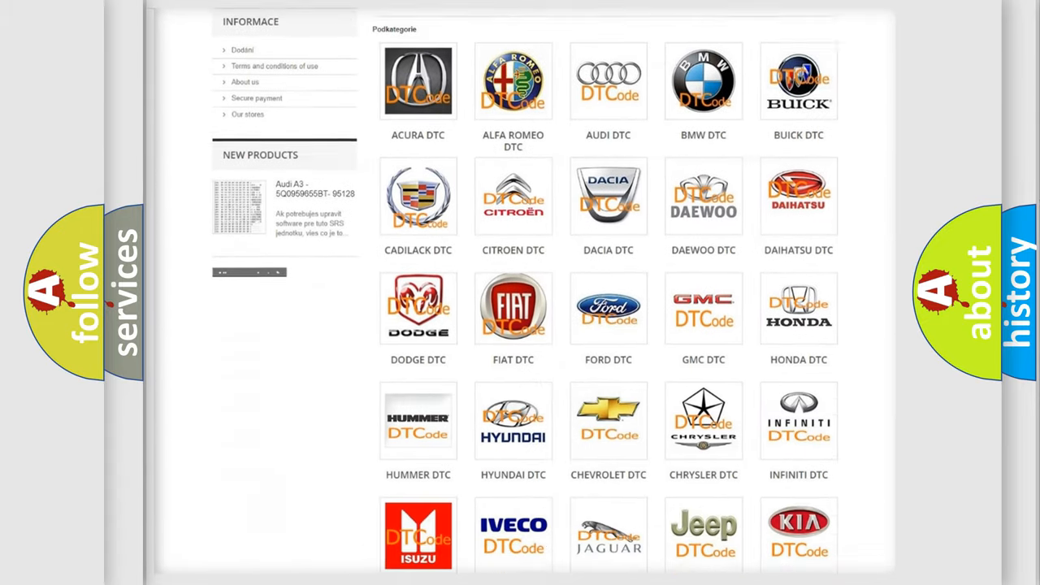
pyautogui.scroll(-3)
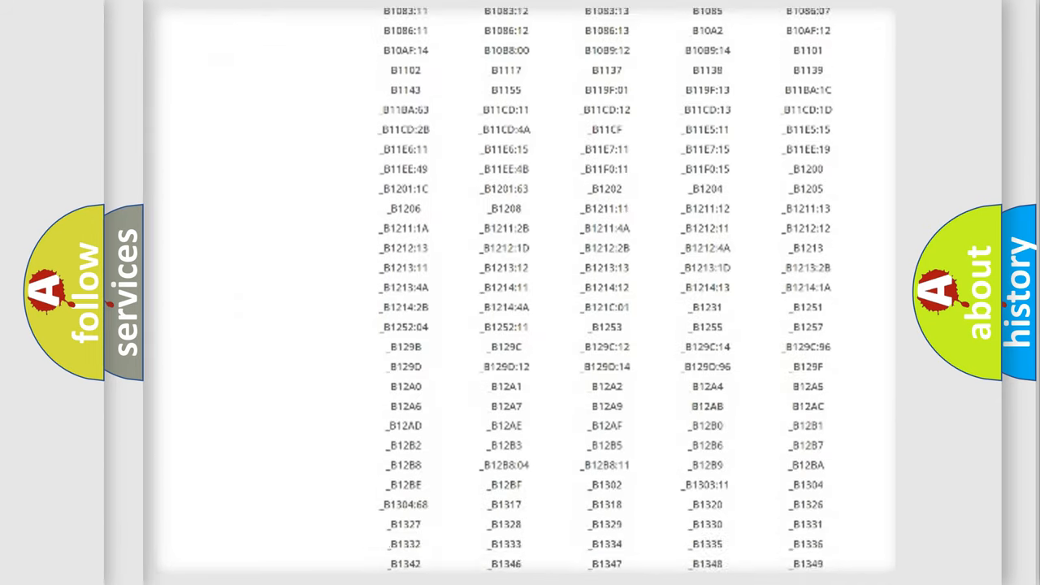
pyautogui.scroll(-3)
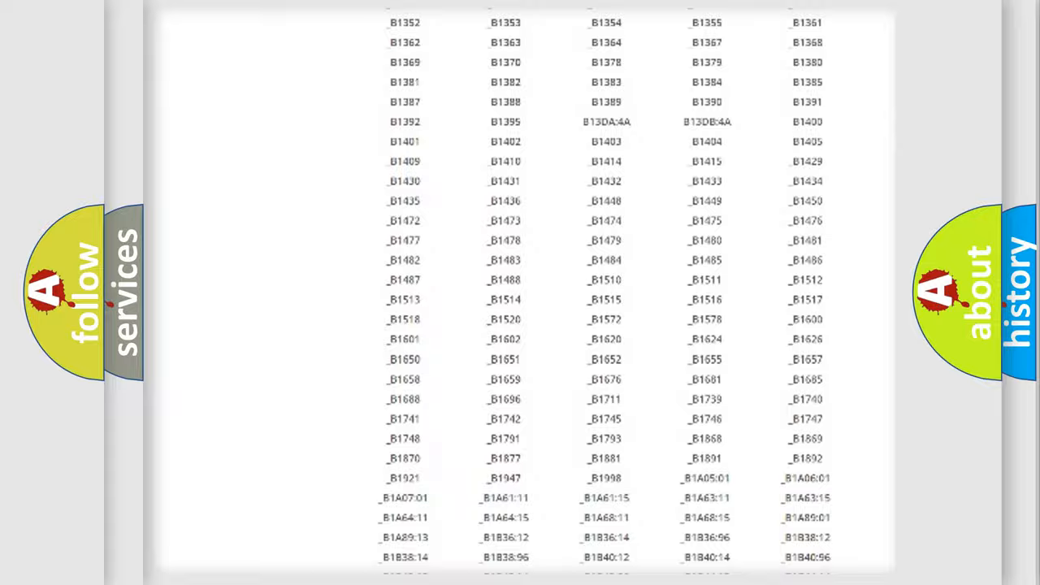